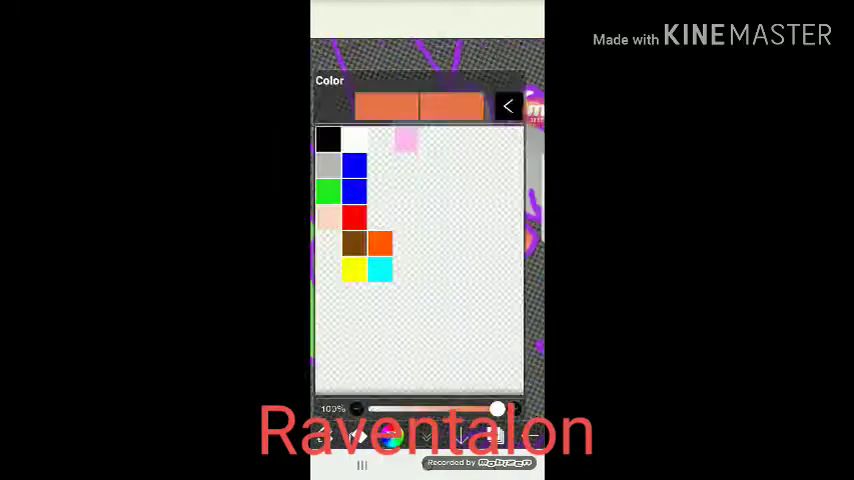
# Close the Color window to return to the Fill tool canvas.
pyautogui.click(508, 104)
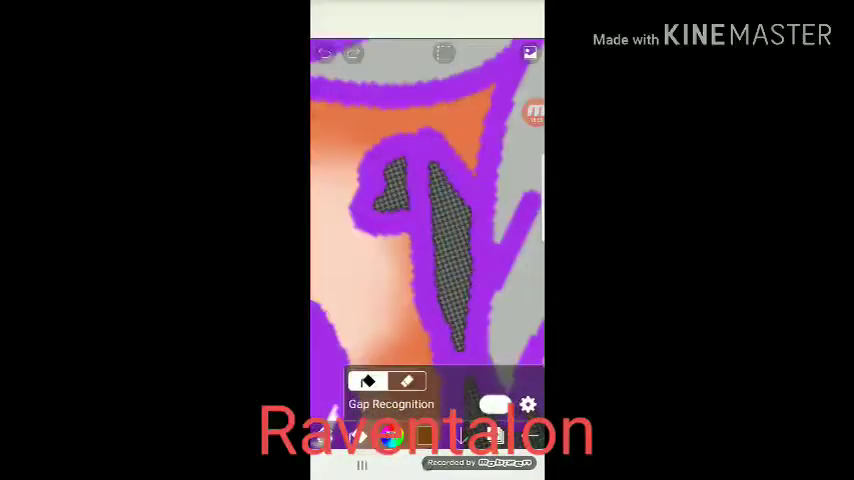